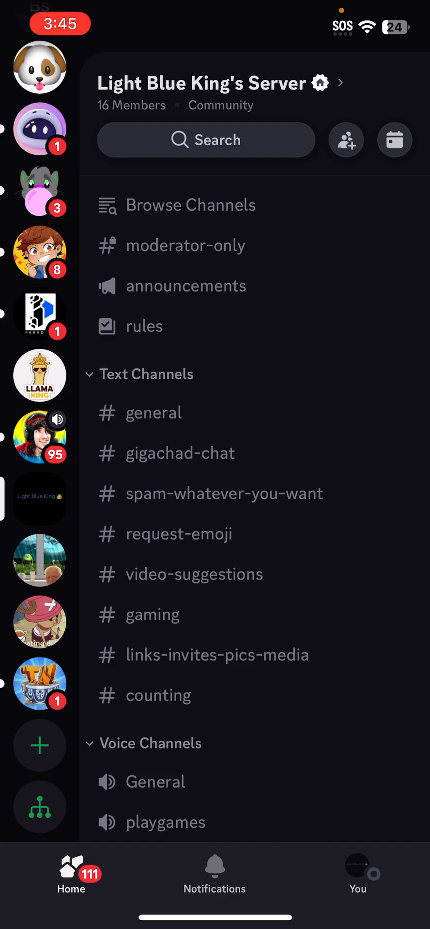
# - Bring up the options sheet for Light Blue King's Server
pyautogui.click(204, 83)
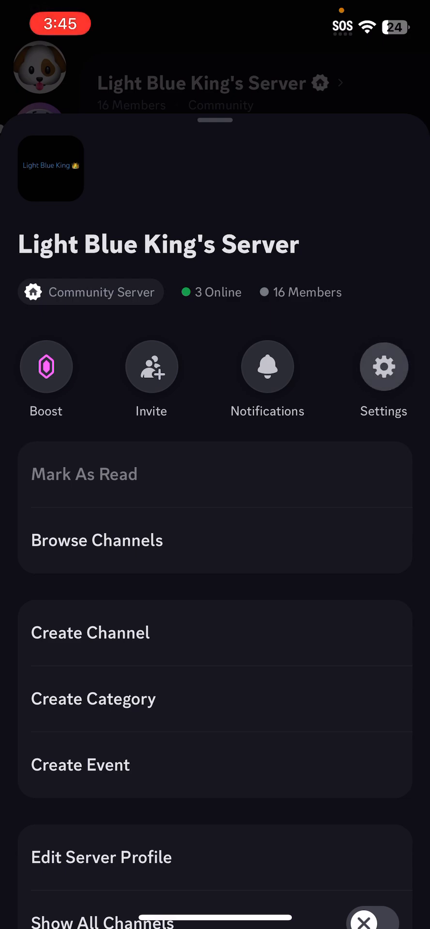
# - Go to the server's Channels settings page listing its text and voice channels
pyautogui.click(97, 540)
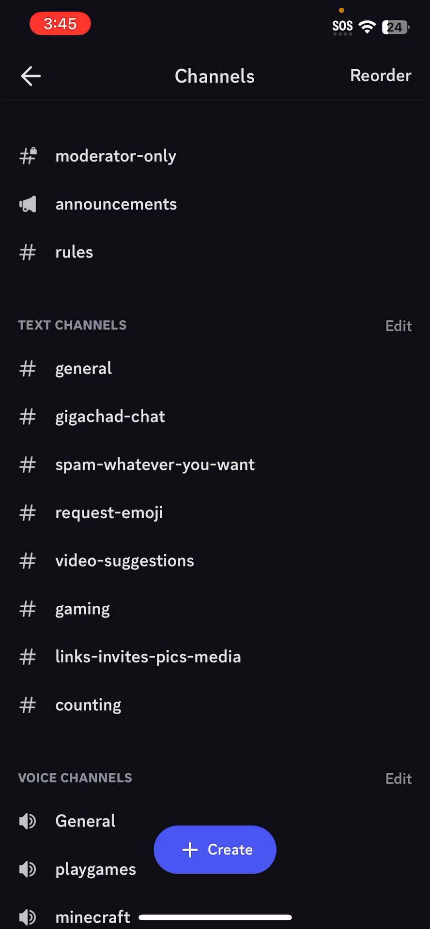
pyautogui.scroll(-3)
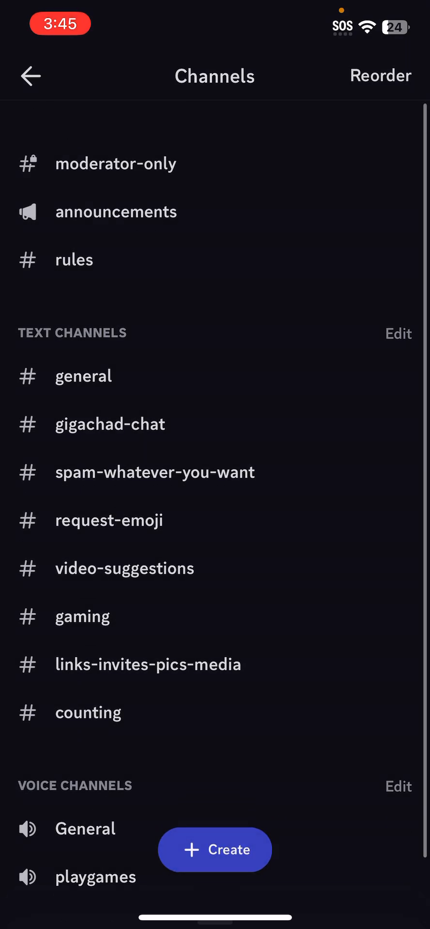
# - Create a new text channel named 'logs' in the server
pyautogui.click(214, 849)
pyautogui.write('logs')
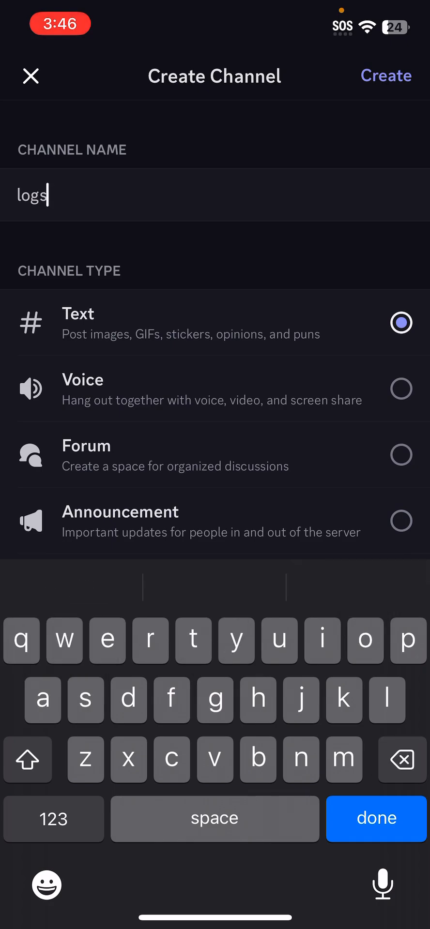
pyautogui.scroll(-3)
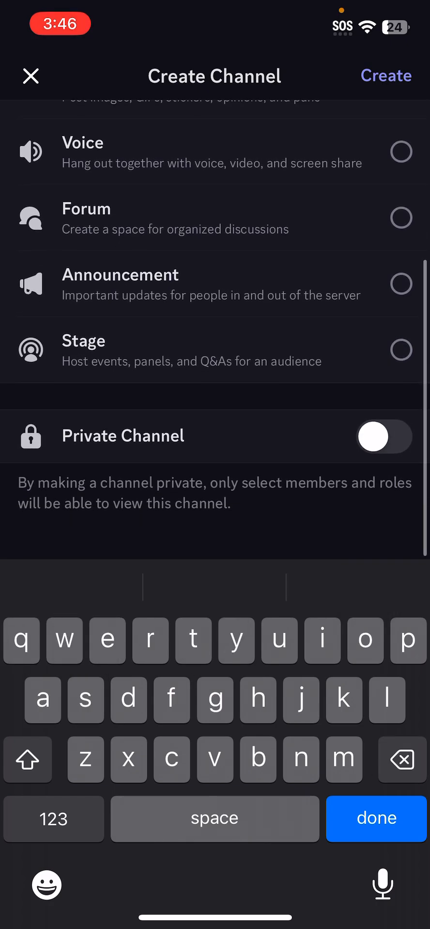
pyautogui.click(31, 76)
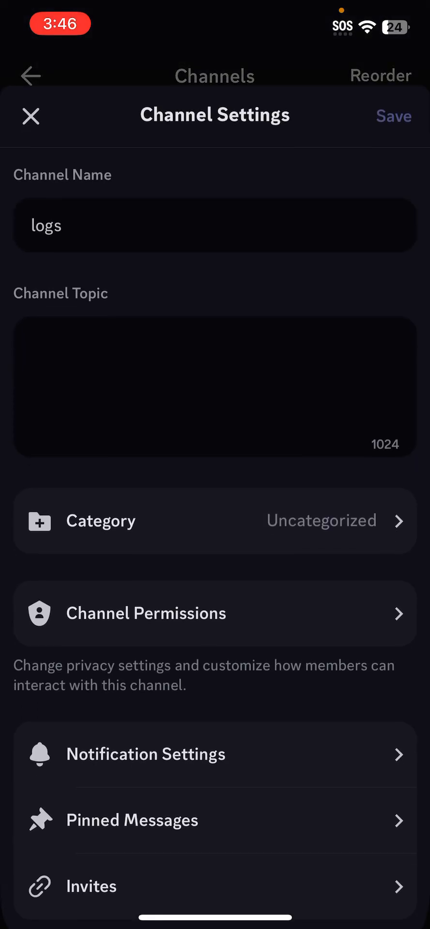
pyautogui.scroll(-3)
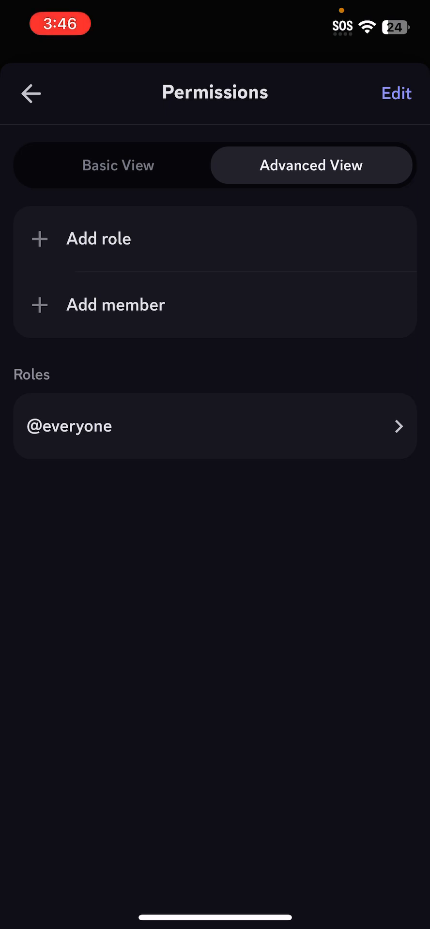
pyautogui.click(215, 426)
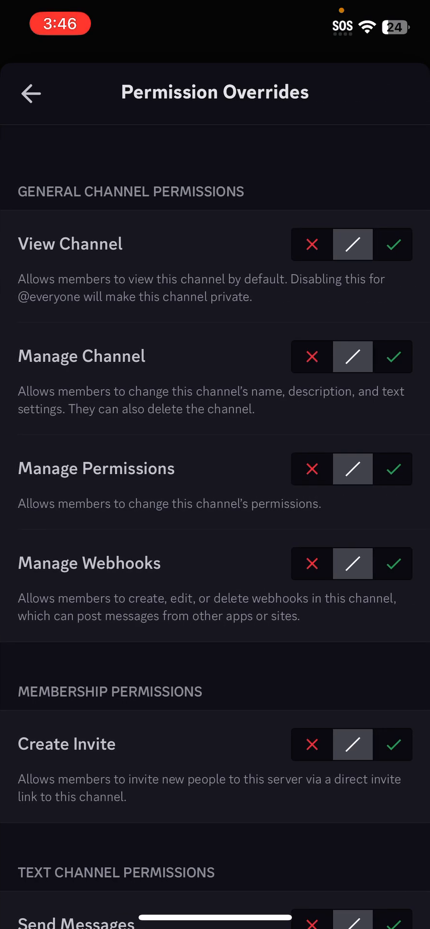
pyautogui.scroll(-3)
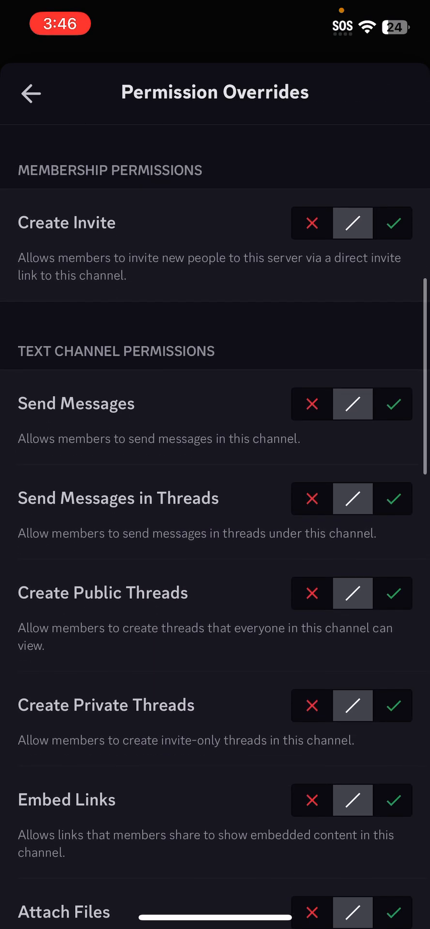
pyautogui.scroll(-3)
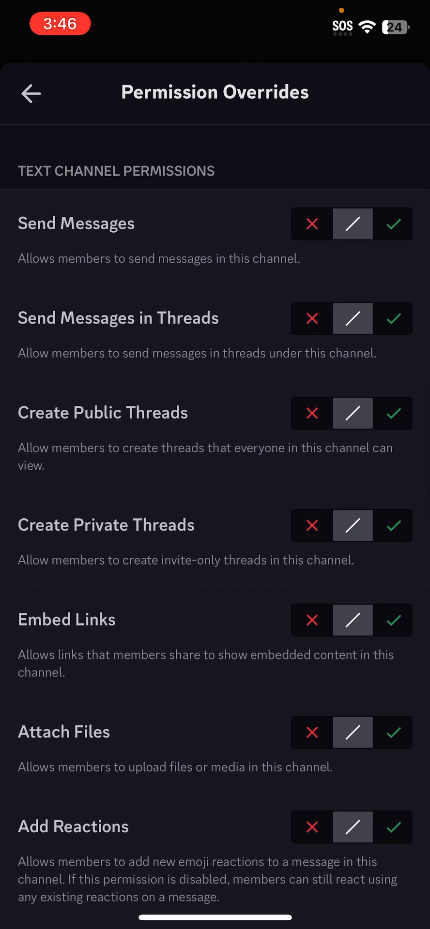
pyautogui.click(312, 224)
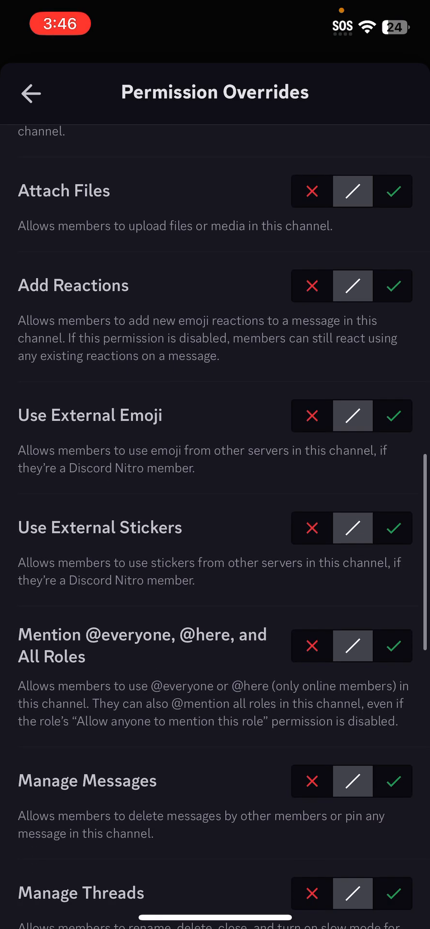
pyautogui.scroll(-3)
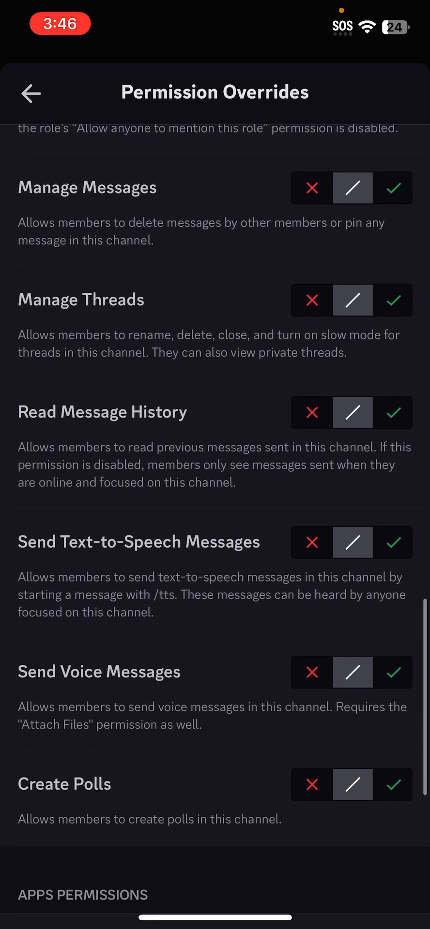
pyautogui.scroll(-3)
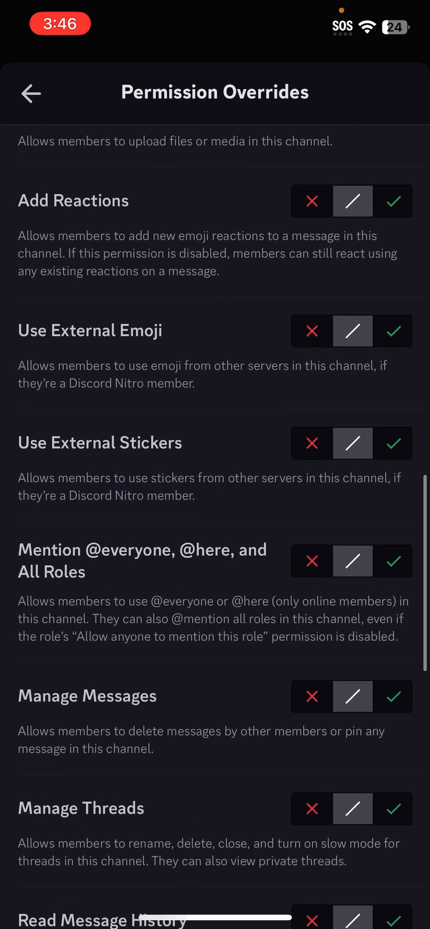
pyautogui.scroll(-3)
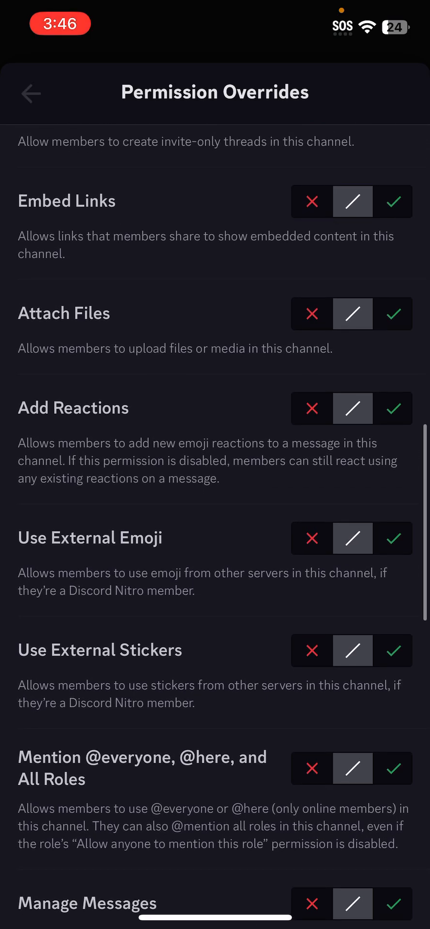
pyautogui.click(31, 93)
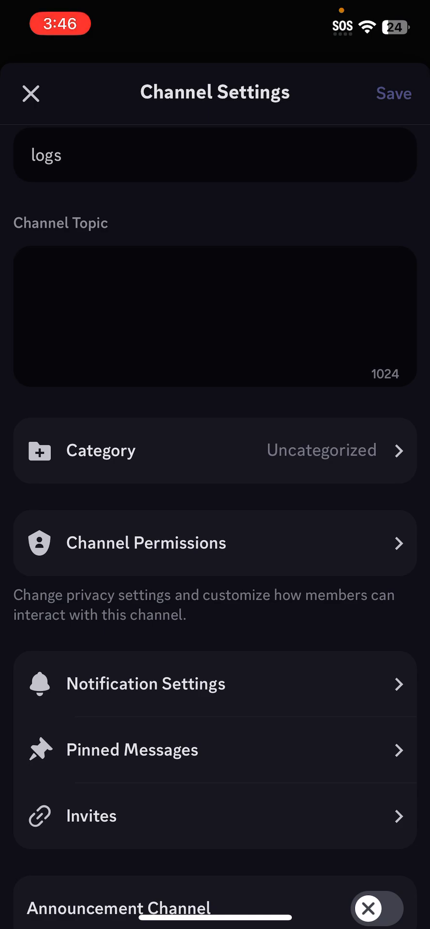
# - Close channel and server settings to land in the empty #logs channel
pyautogui.click(31, 93)
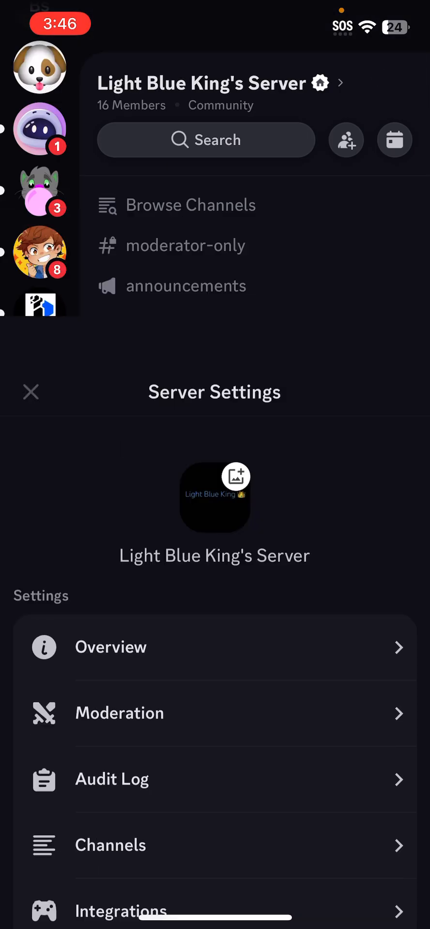
pyautogui.click(31, 392)
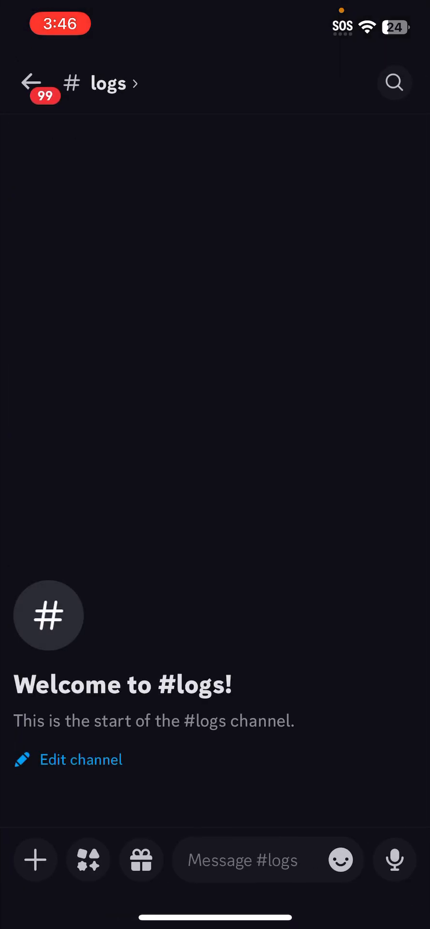